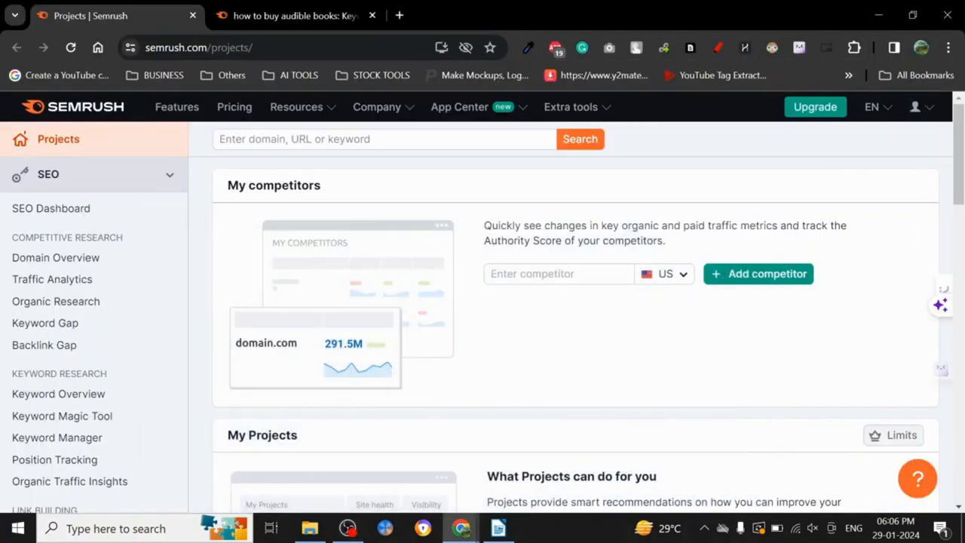
Scroll the page, then activate the domain/keyword search field to reveal recent 'meditation music' and suggested domains
scroll("down", 3)
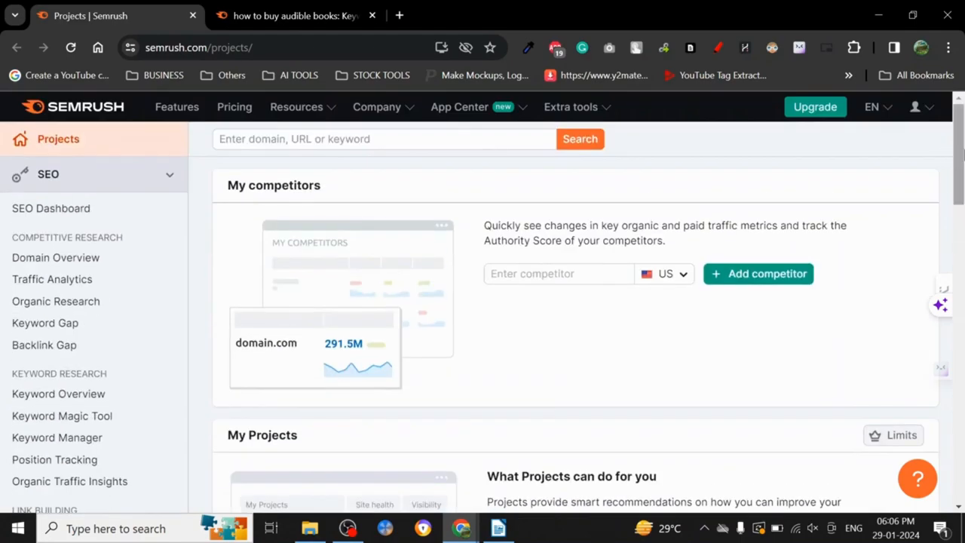
scroll("down", 3)
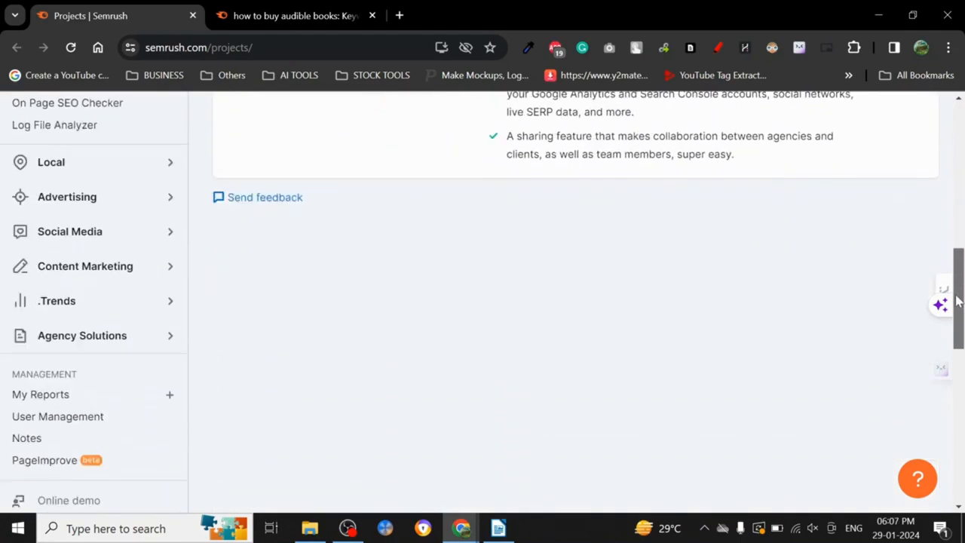
scroll("up", 3)
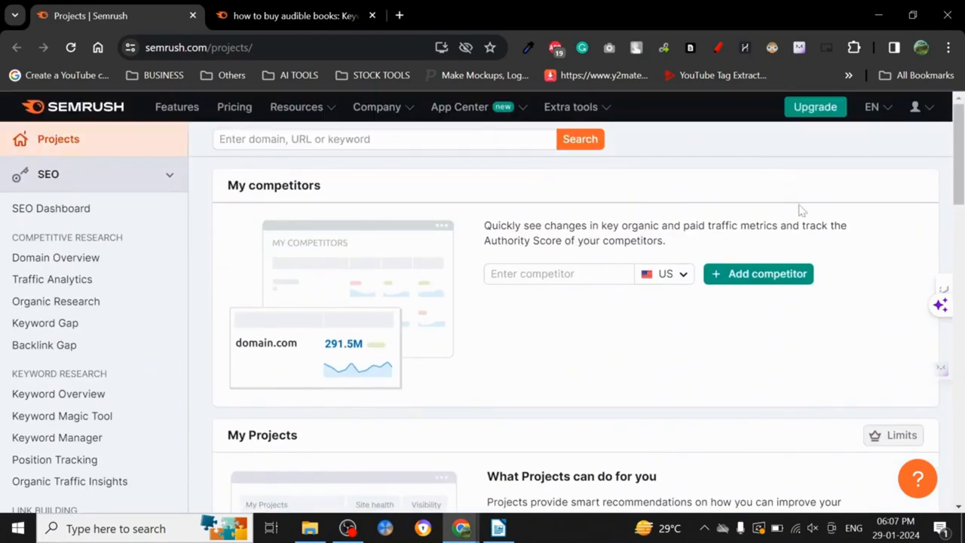
mouse_move(783, 166)
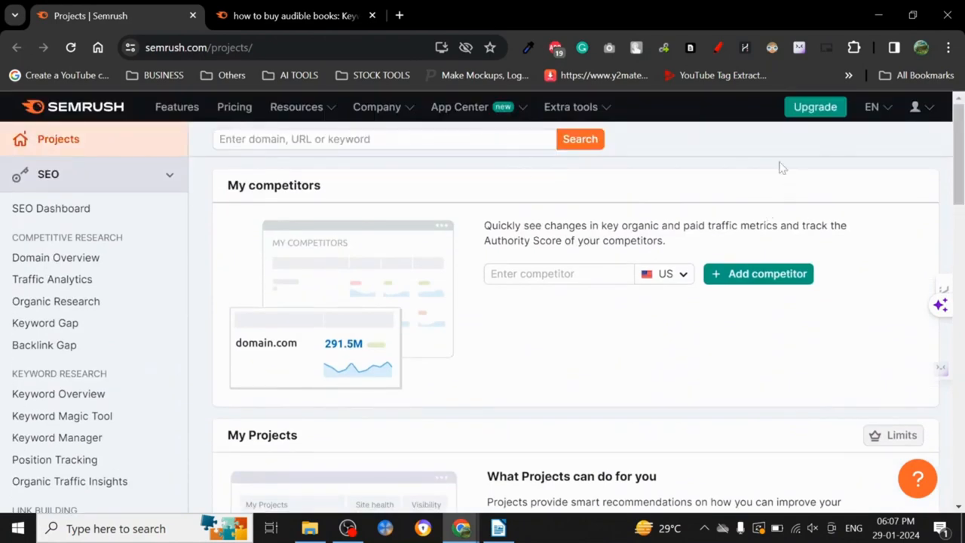
mouse_move(723, 210)
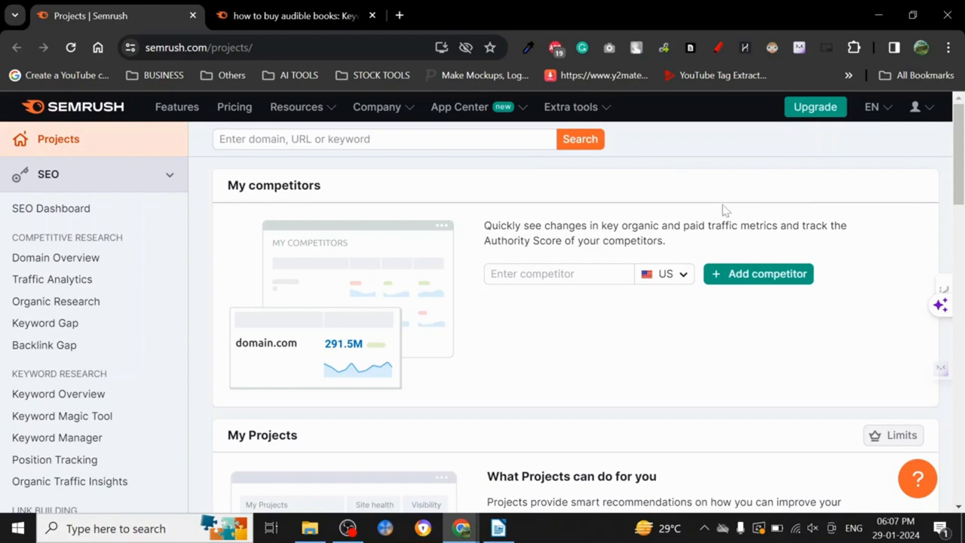
mouse_move(72, 208)
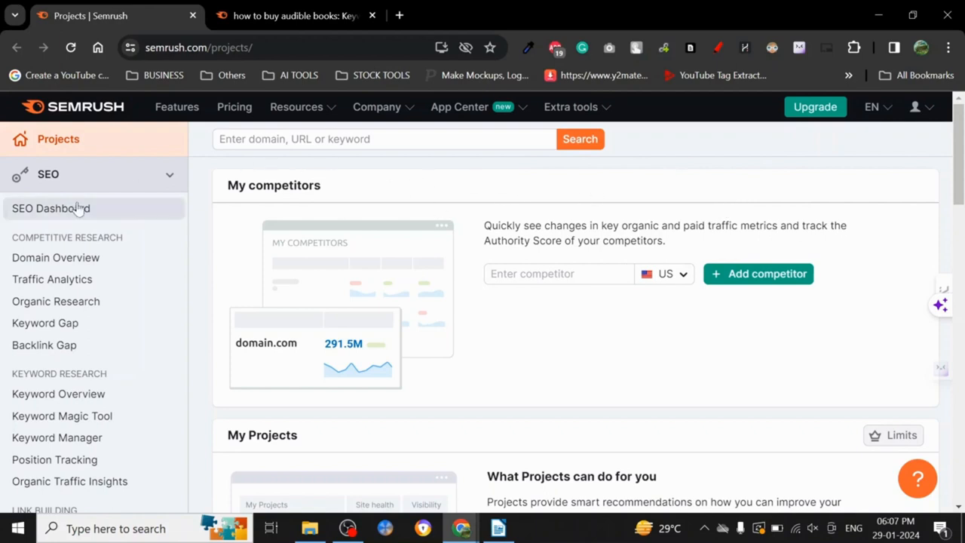
mouse_move(103, 256)
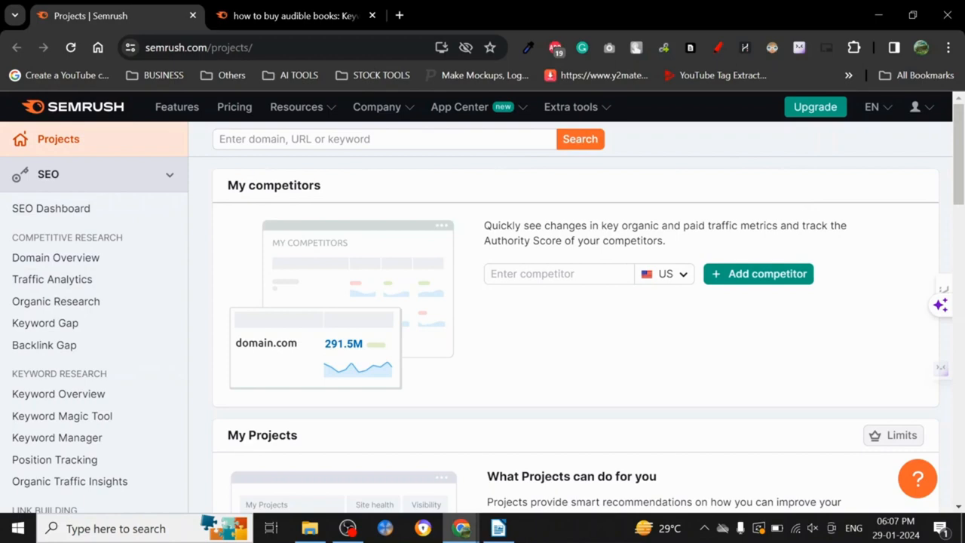
scroll("down", 3)
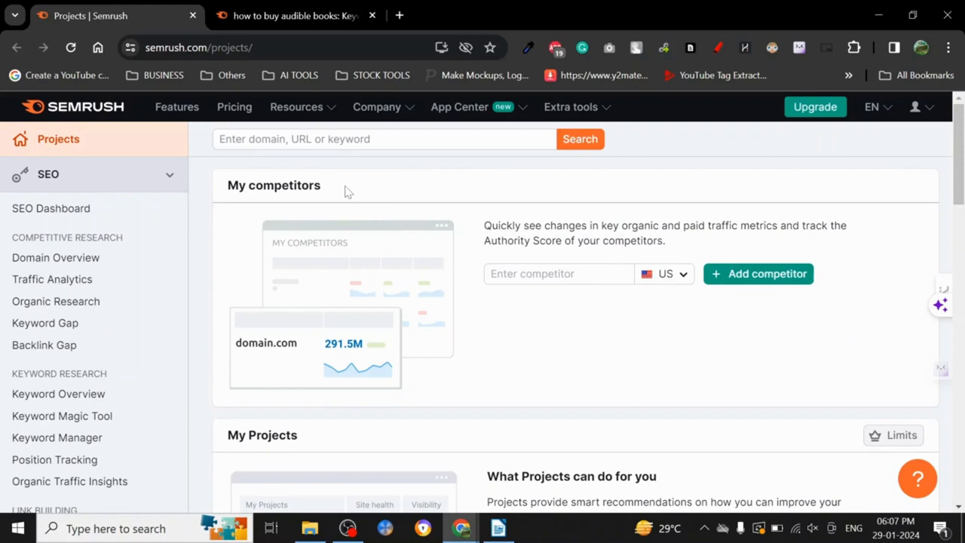
mouse_move(191, 6)
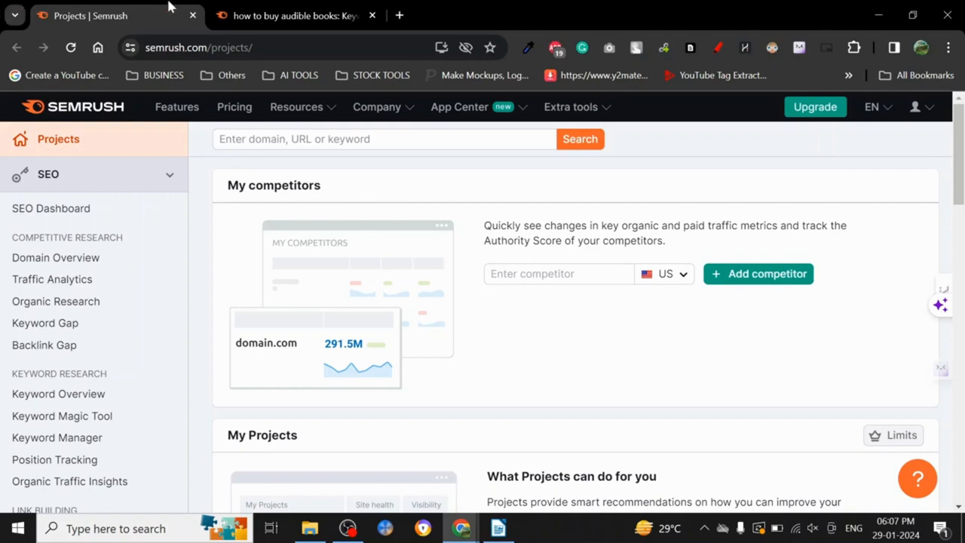
left_click(301, 15)
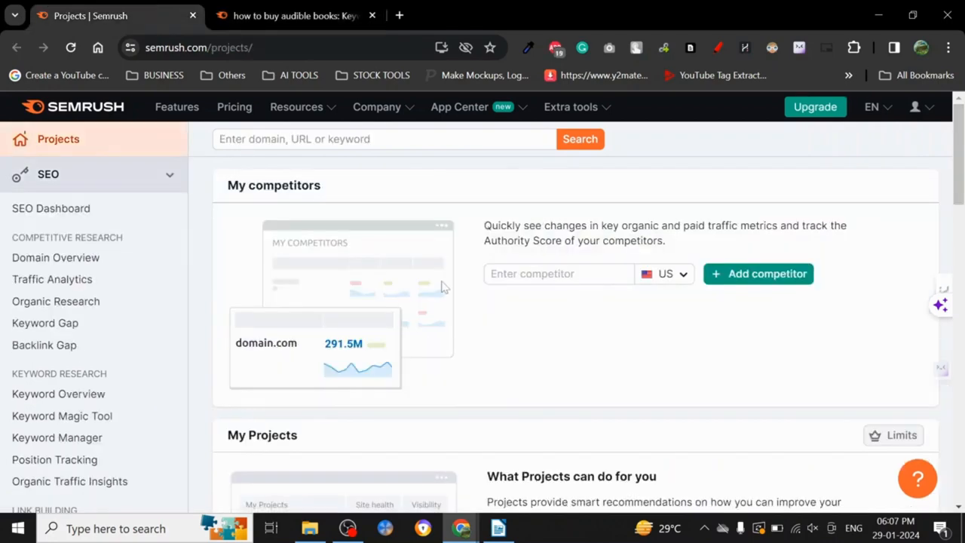
left_click(384, 139)
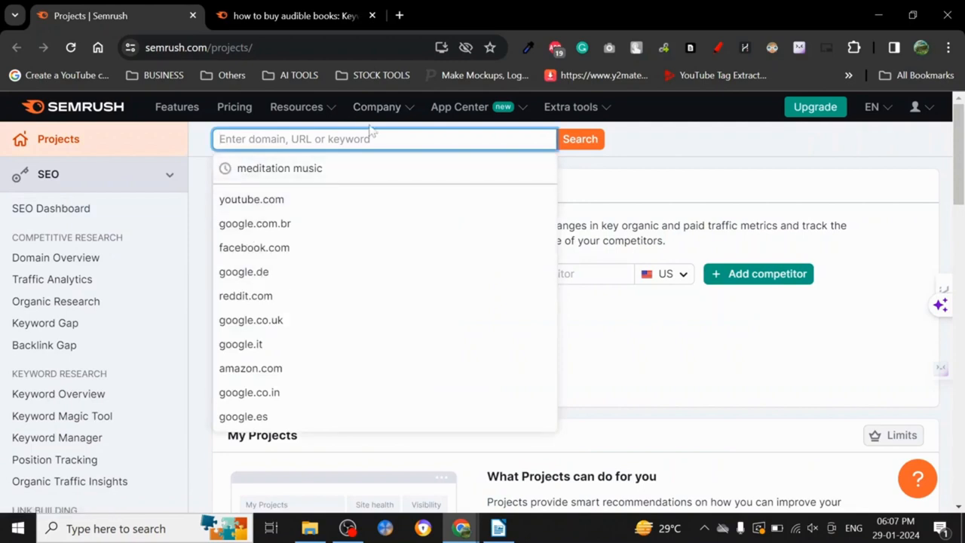
mouse_move(259, 422)
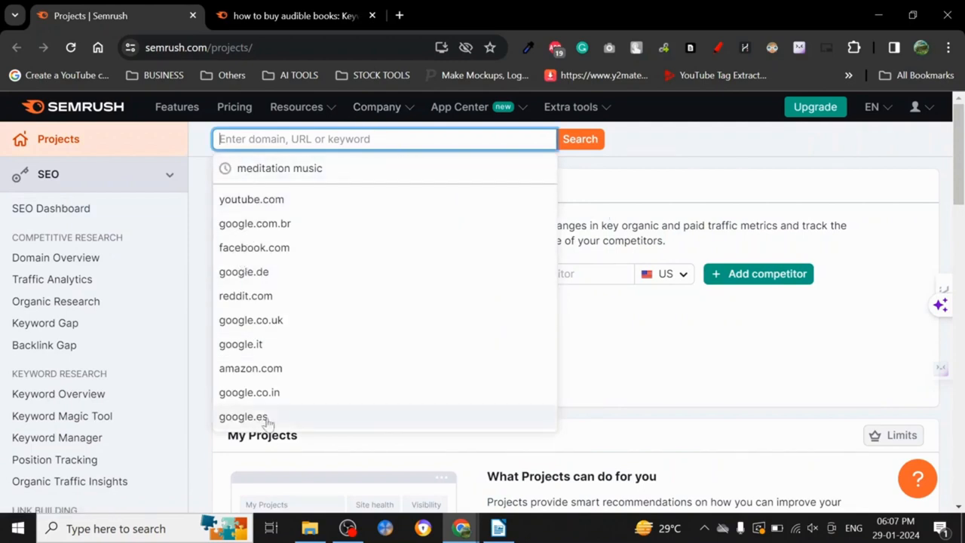
mouse_move(301, 124)
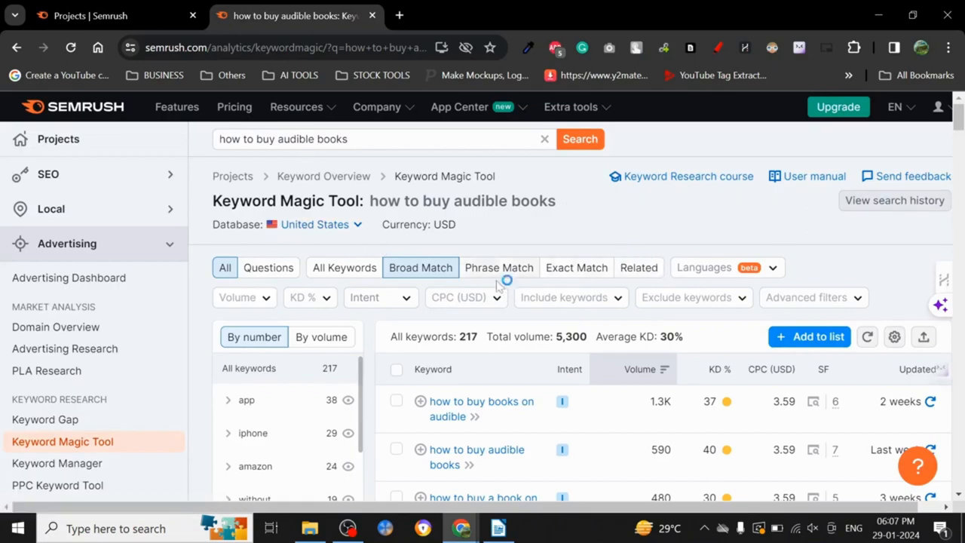
mouse_move(422, 281)
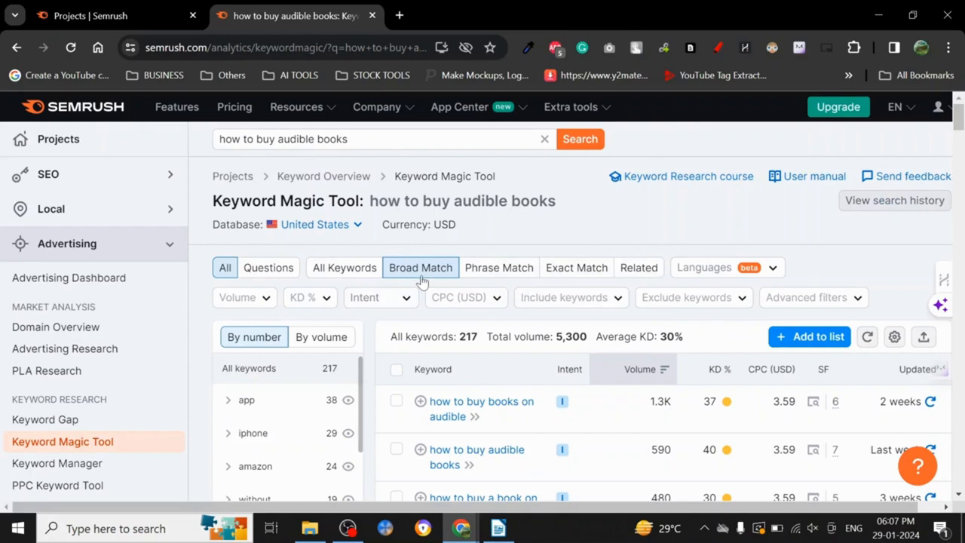
mouse_move(645, 223)
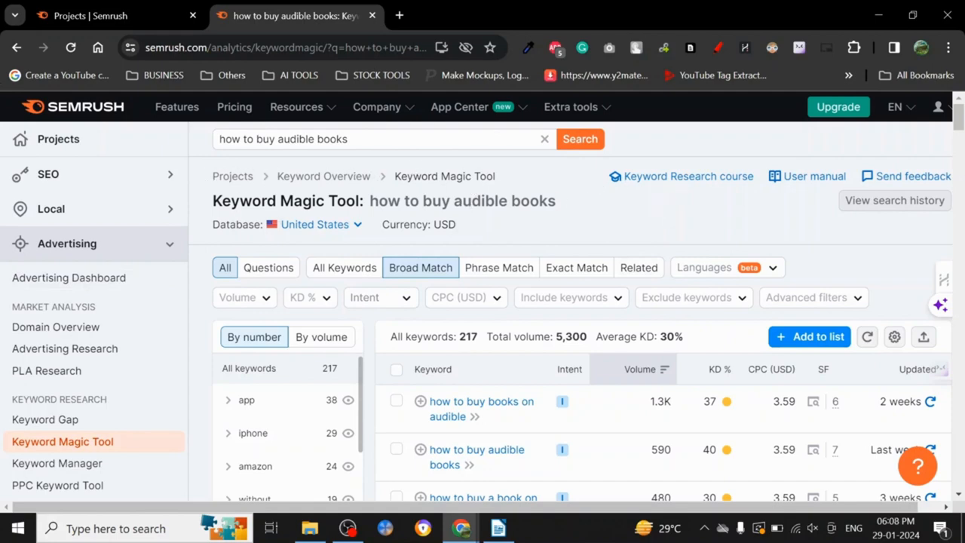
mouse_move(386, 217)
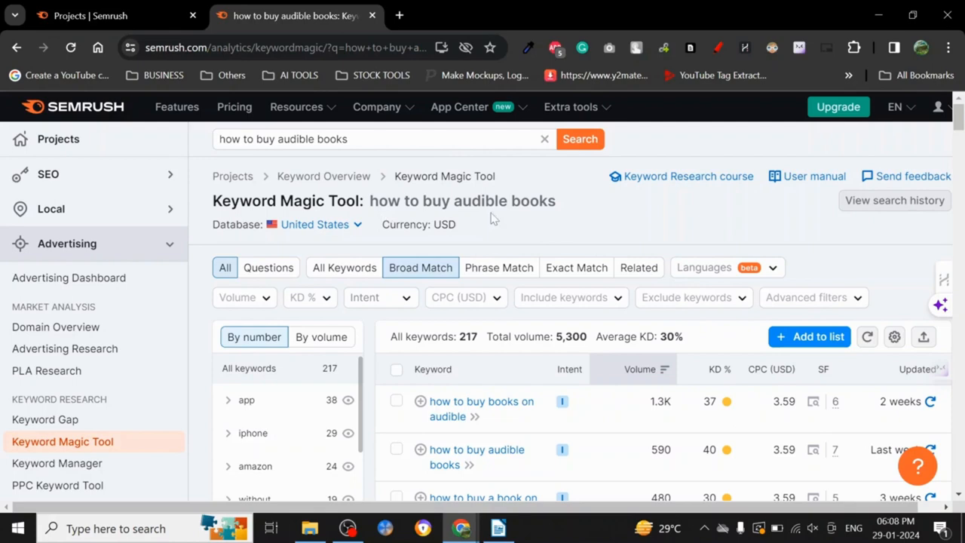
scroll("down", 3)
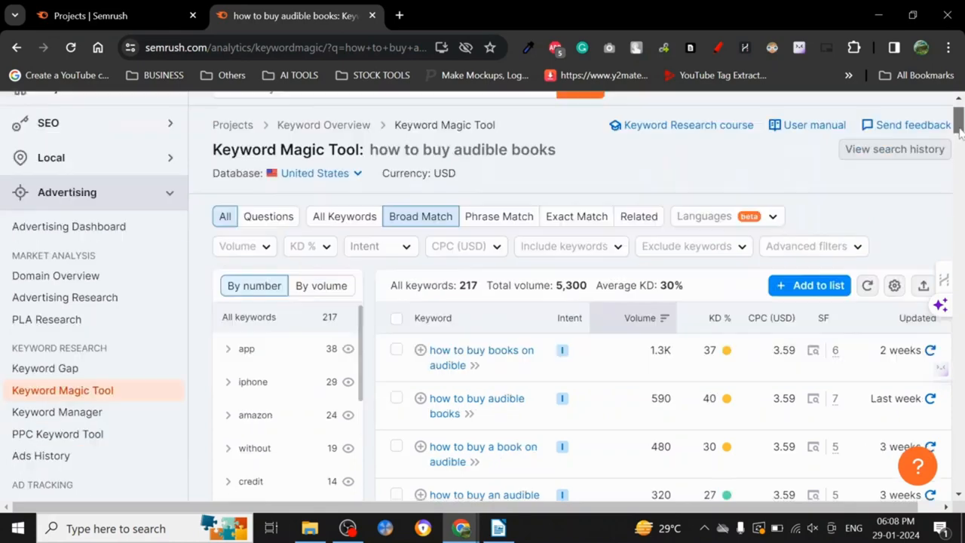
scroll("down", 3)
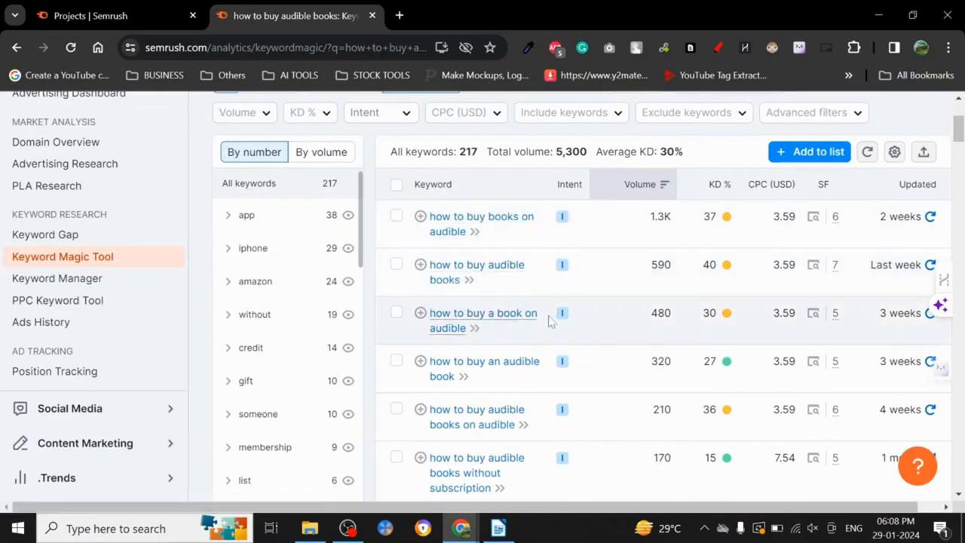
mouse_move(515, 368)
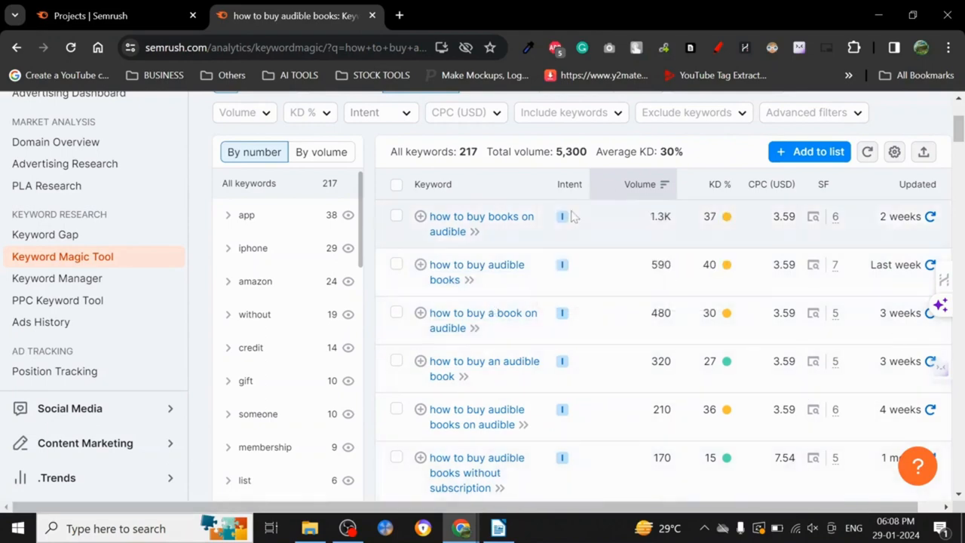
mouse_move(562, 217)
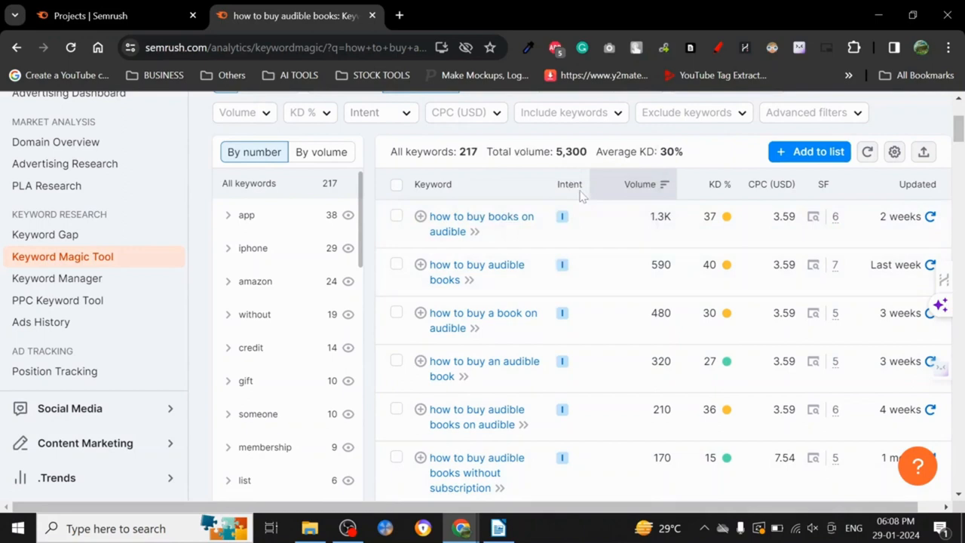
mouse_move(570, 184)
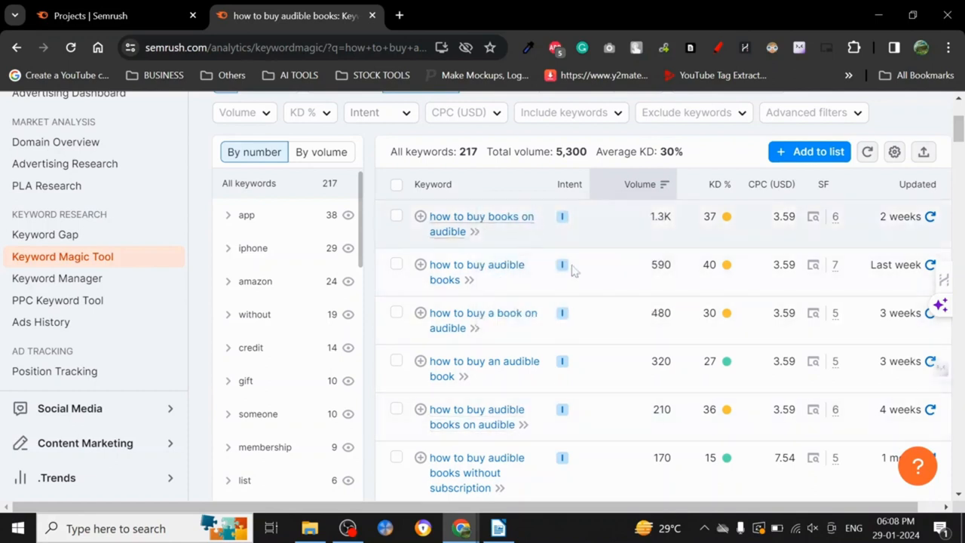
mouse_move(561, 312)
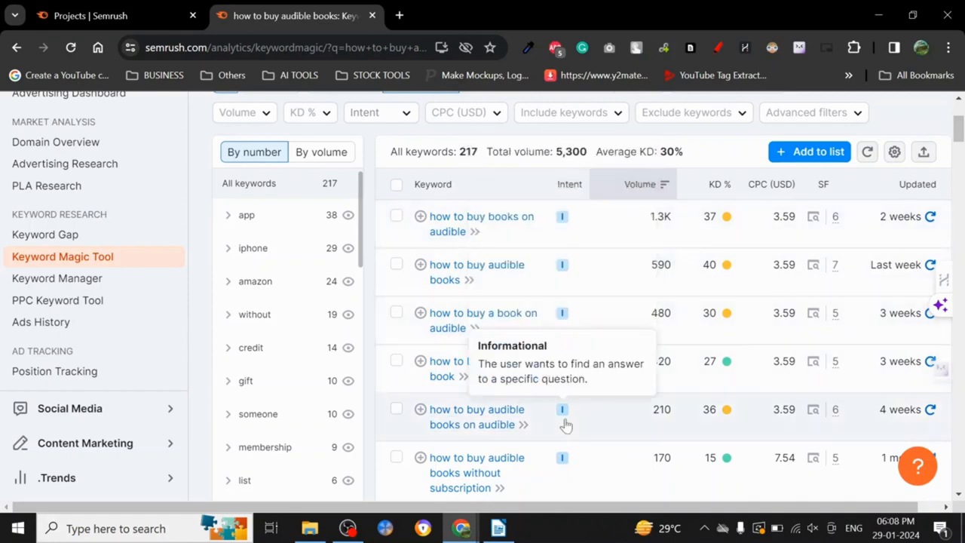
mouse_move(540, 326)
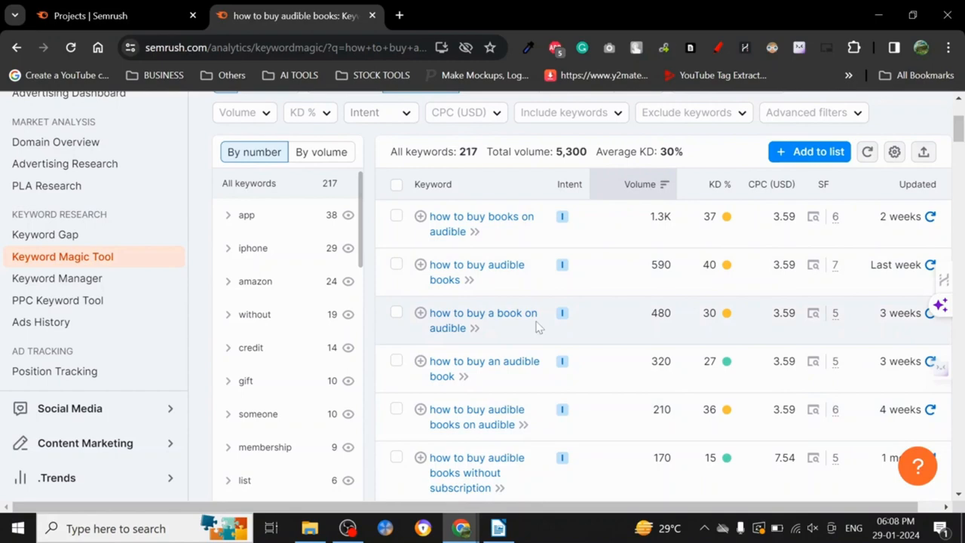
mouse_move(574, 350)
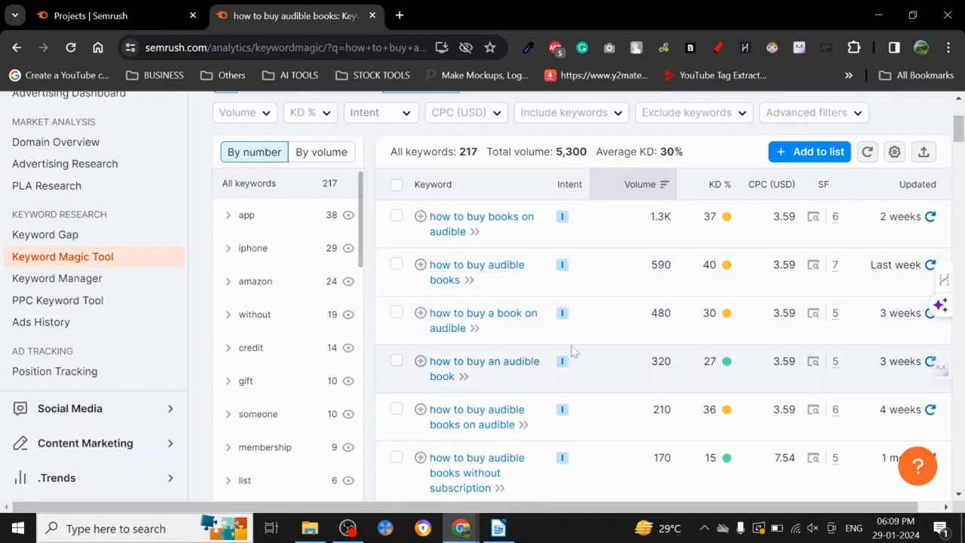
mouse_move(419, 326)
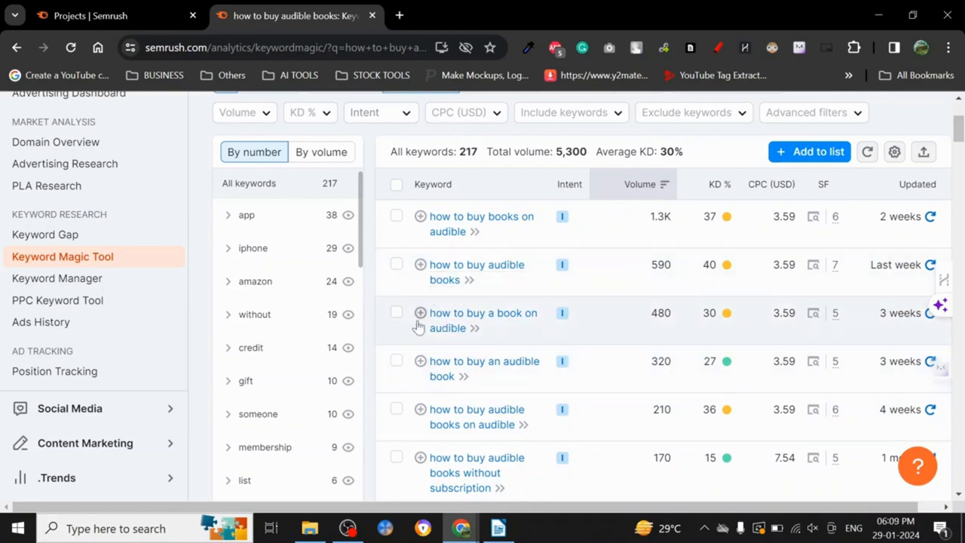
scroll("down", 3)
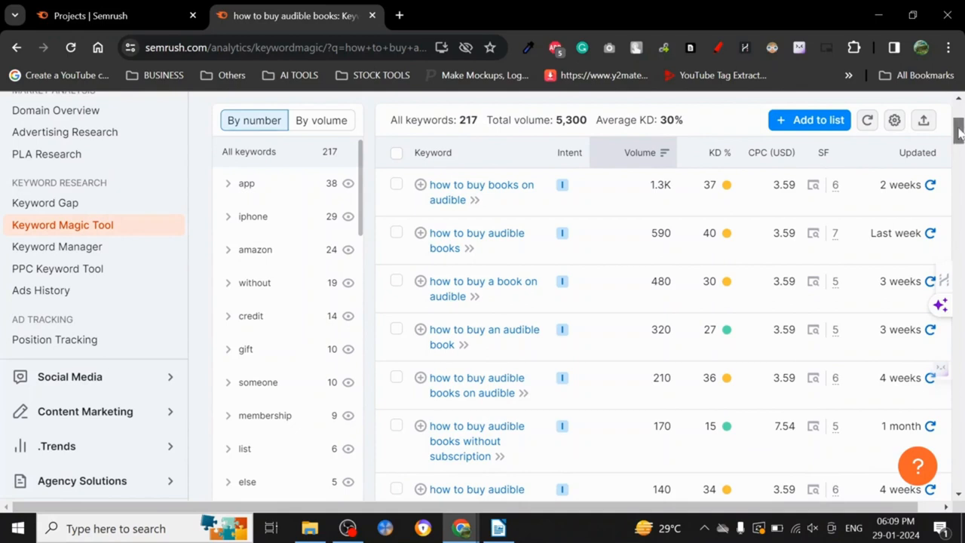
mouse_move(561, 184)
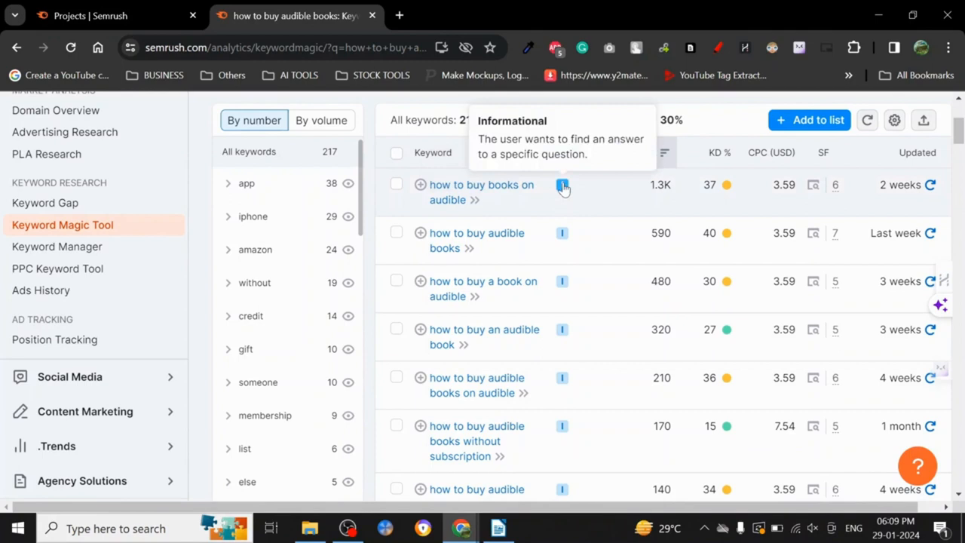
mouse_move(558, 191)
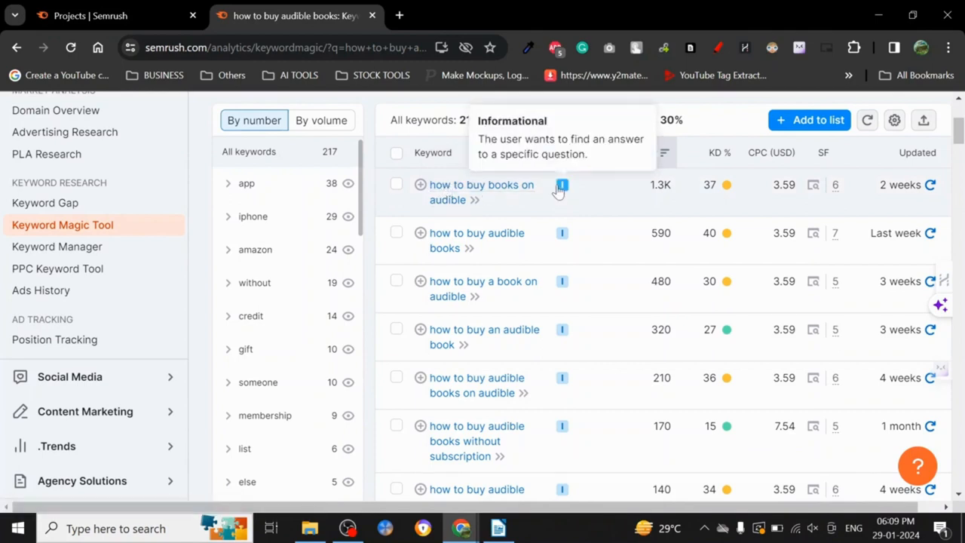
mouse_move(426, 220)
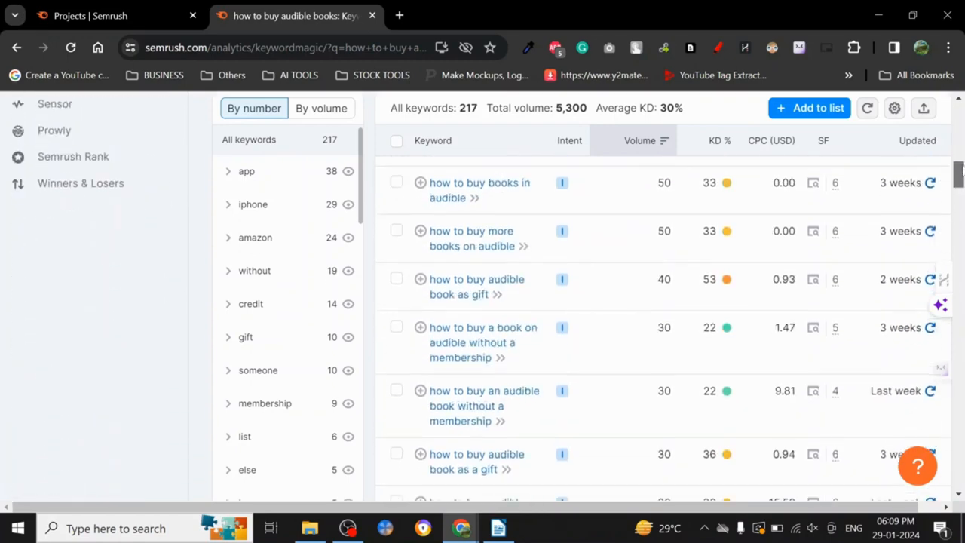
mouse_move(727, 326)
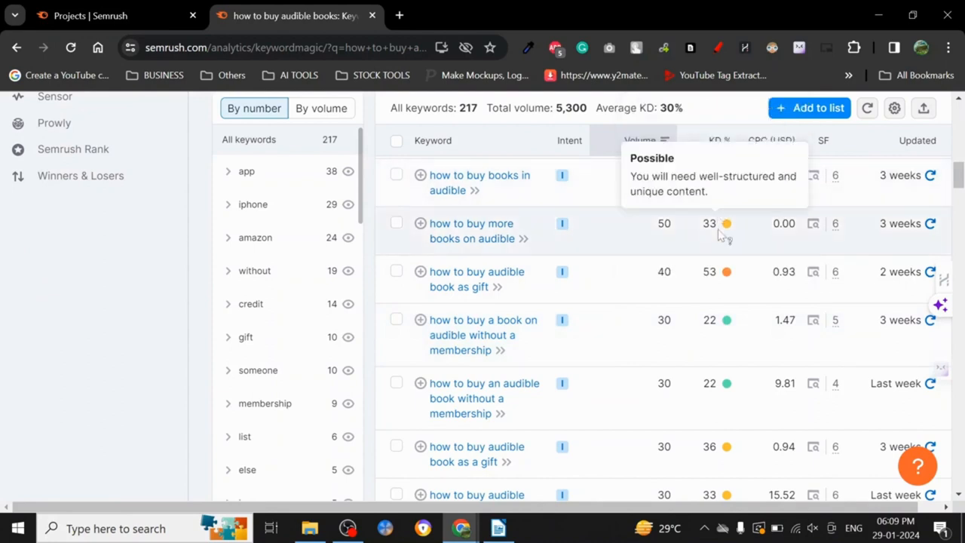
mouse_move(728, 228)
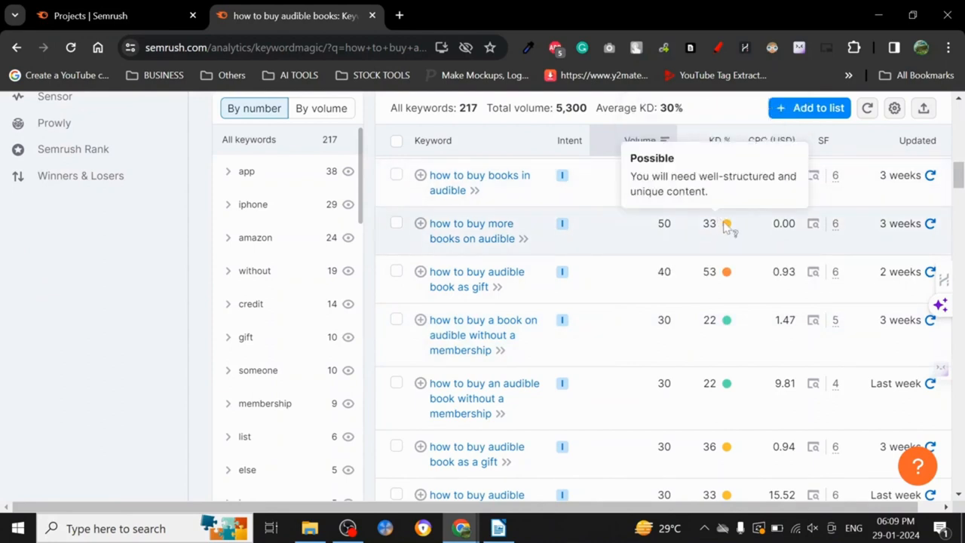
mouse_move(727, 272)
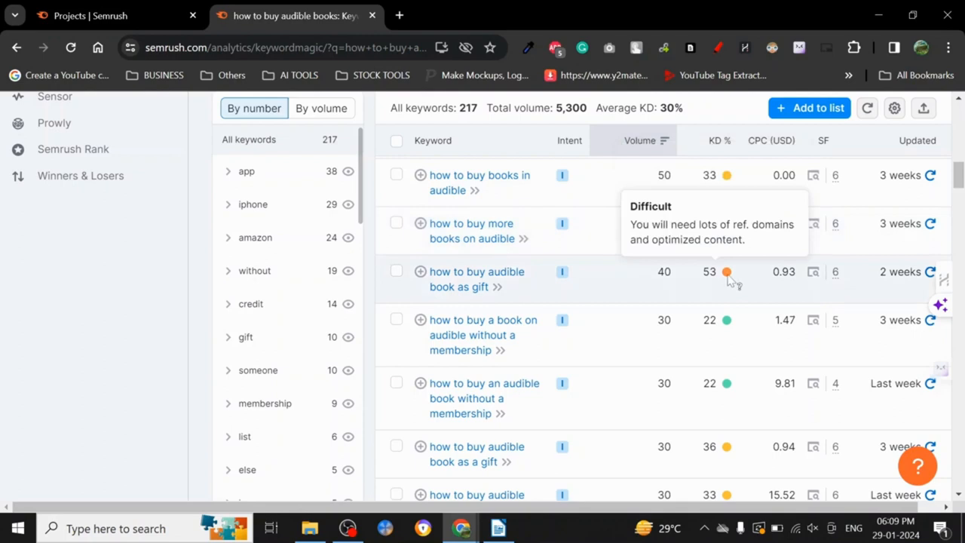
mouse_move(751, 284)
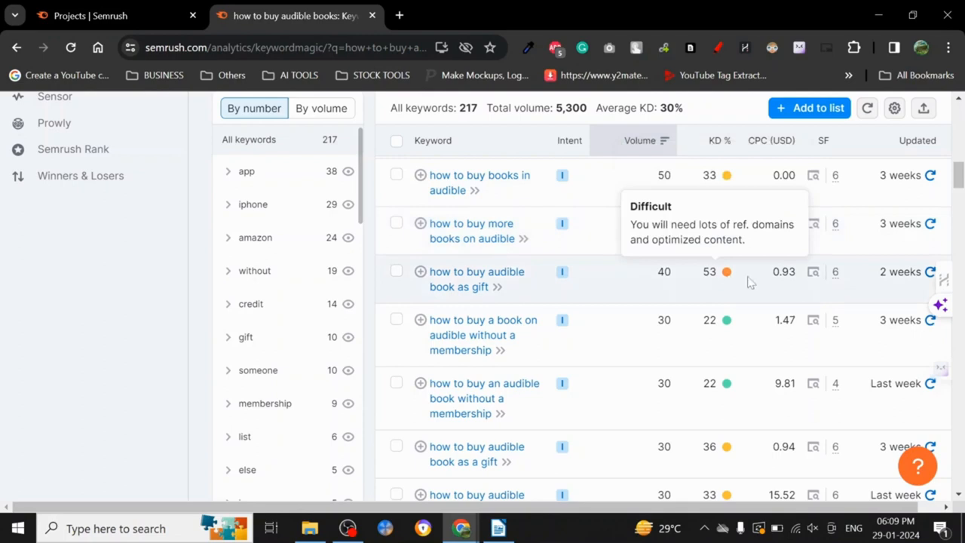
mouse_move(727, 278)
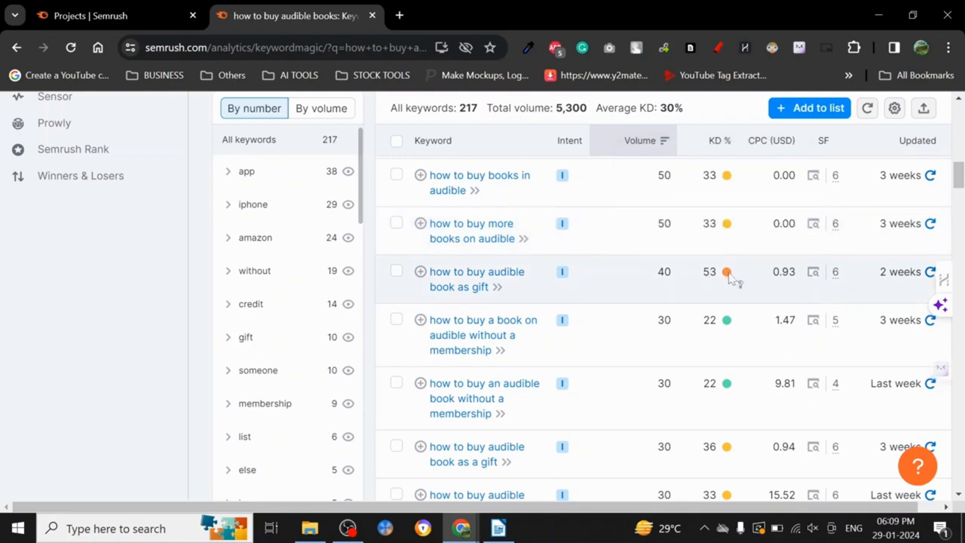
mouse_move(728, 323)
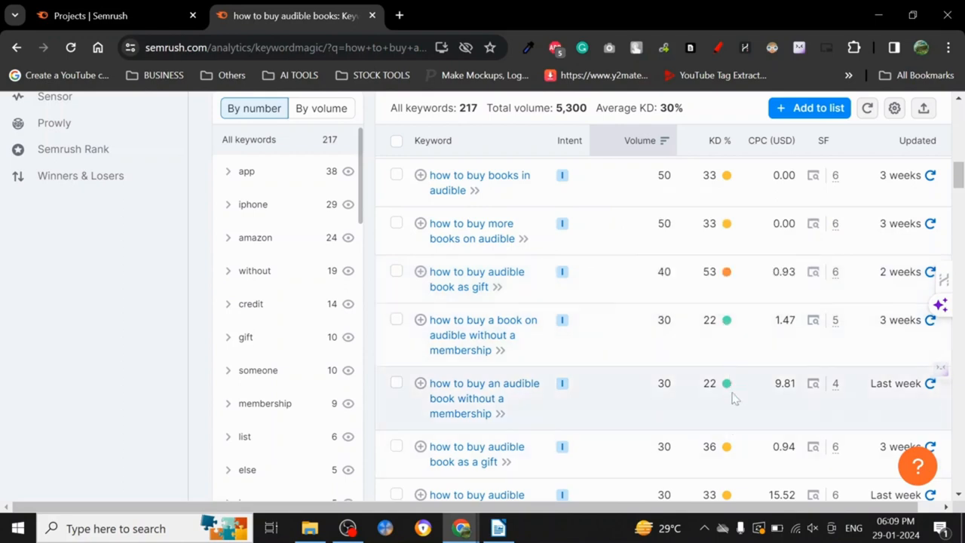
mouse_move(727, 386)
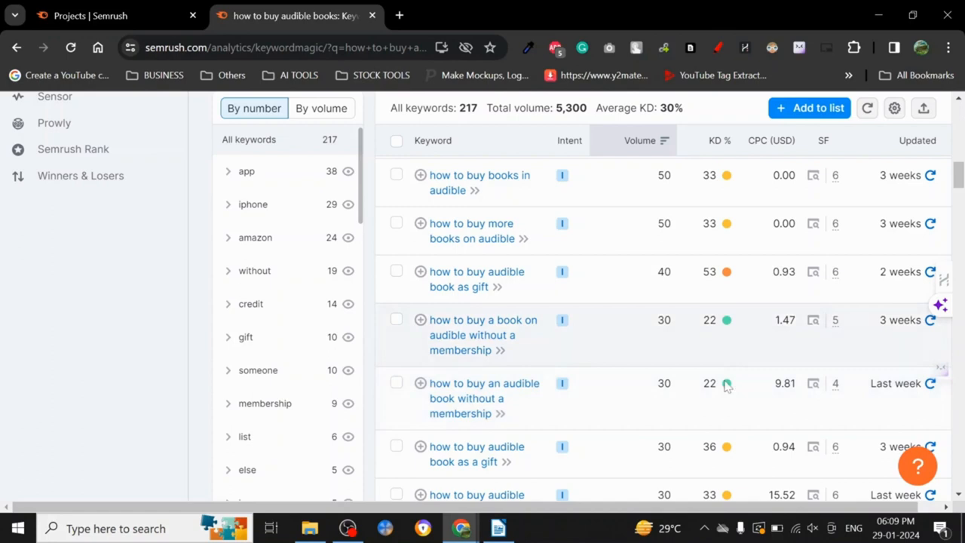
scroll("down", 3)
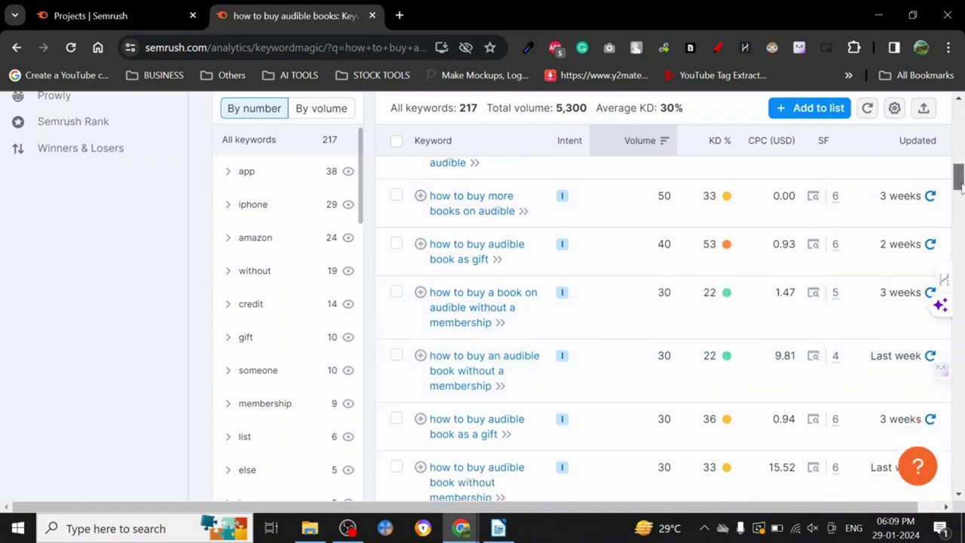
scroll("down", 3)
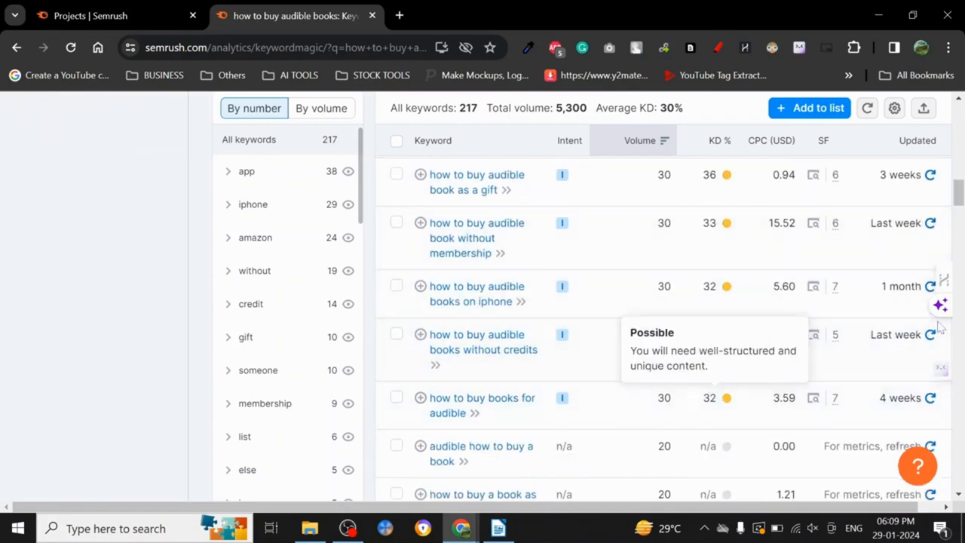
scroll("down", 3)
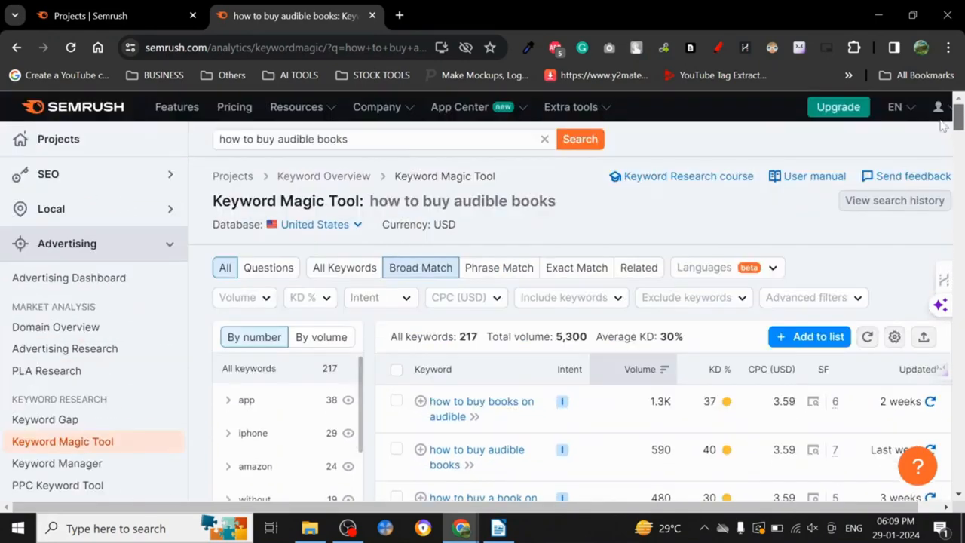
Scroll down the sidebar to reveal the keyword research tools list including Keyword Manager
scroll("down", 3)
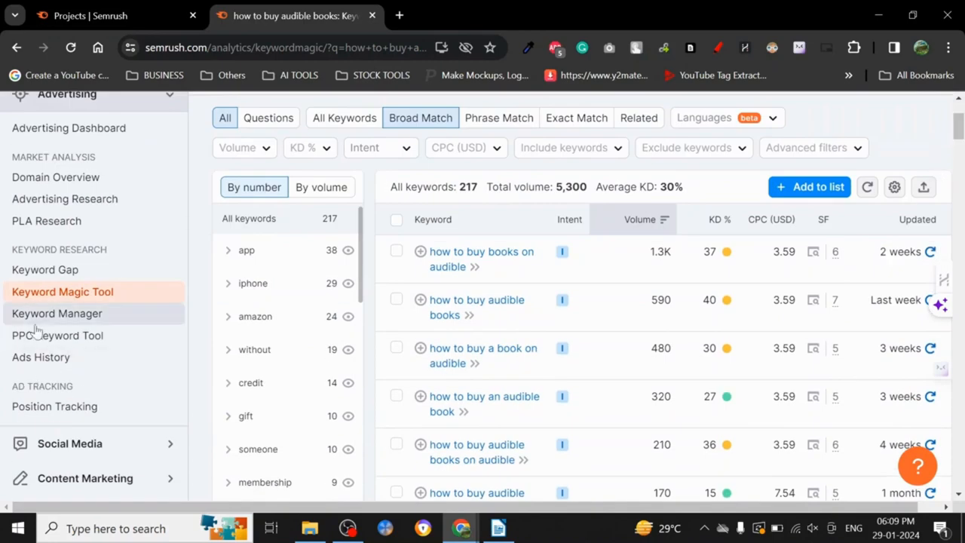
mouse_move(54, 278)
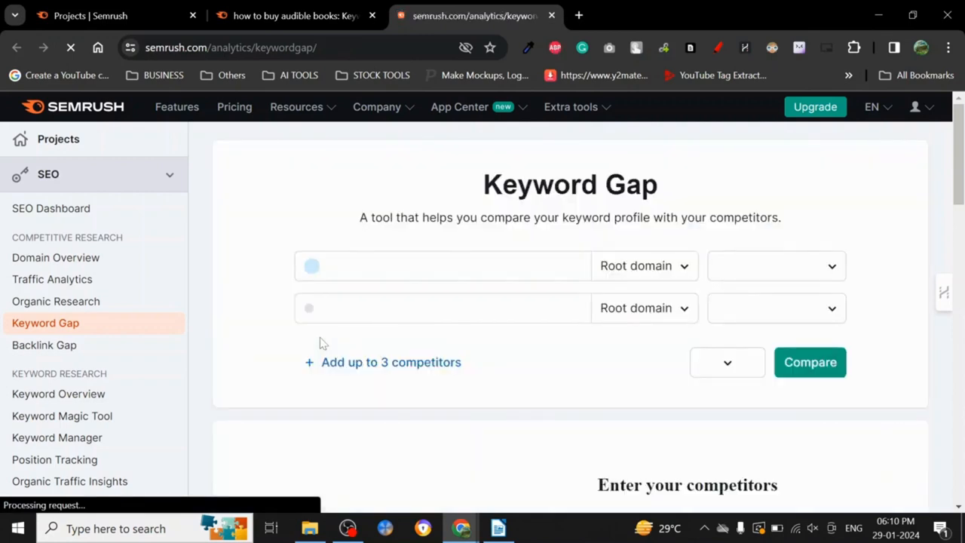
Focus the first domain field, review the Keyword Gap page, then return to the 'how to buy audible books' results tab
left_click(443, 265)
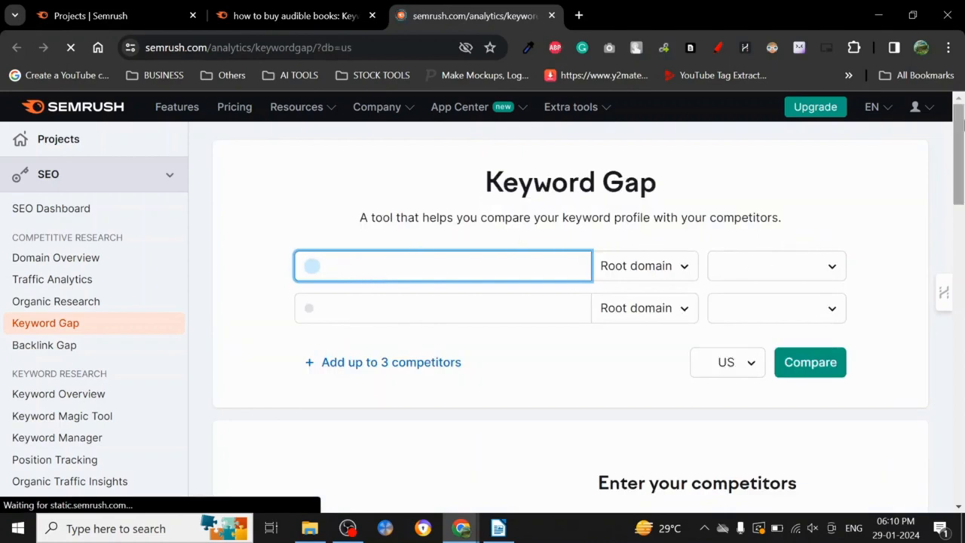
scroll("down", 3)
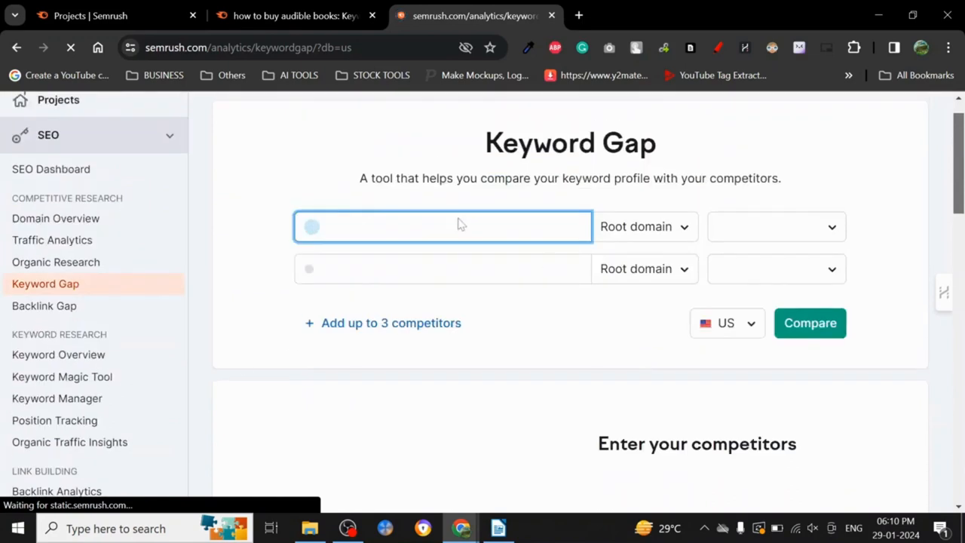
mouse_move(424, 193)
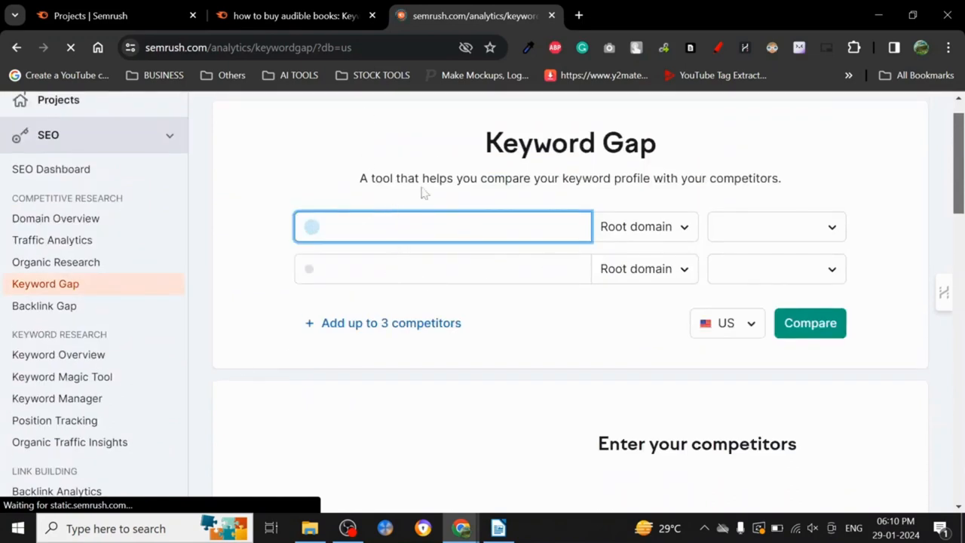
left_click(444, 226)
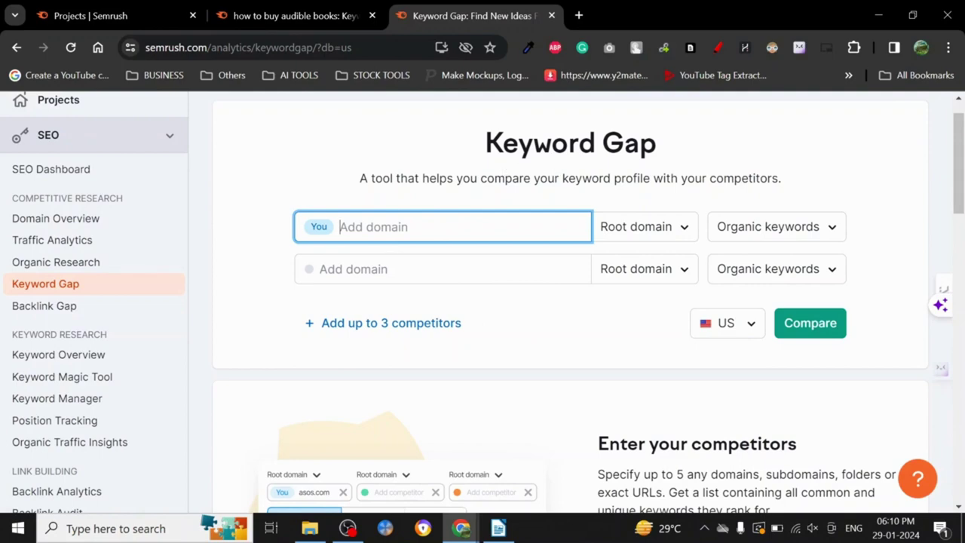
mouse_move(825, 162)
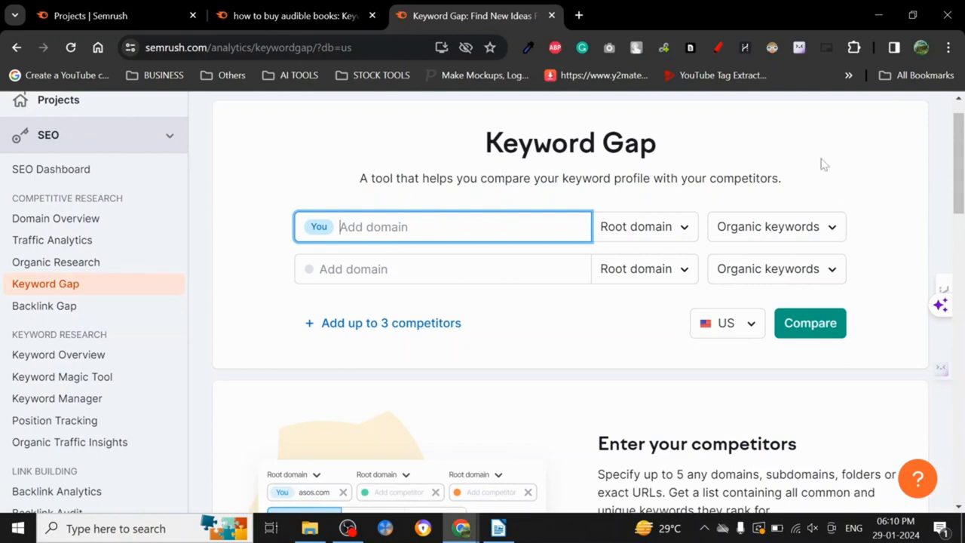
scroll("down", 3)
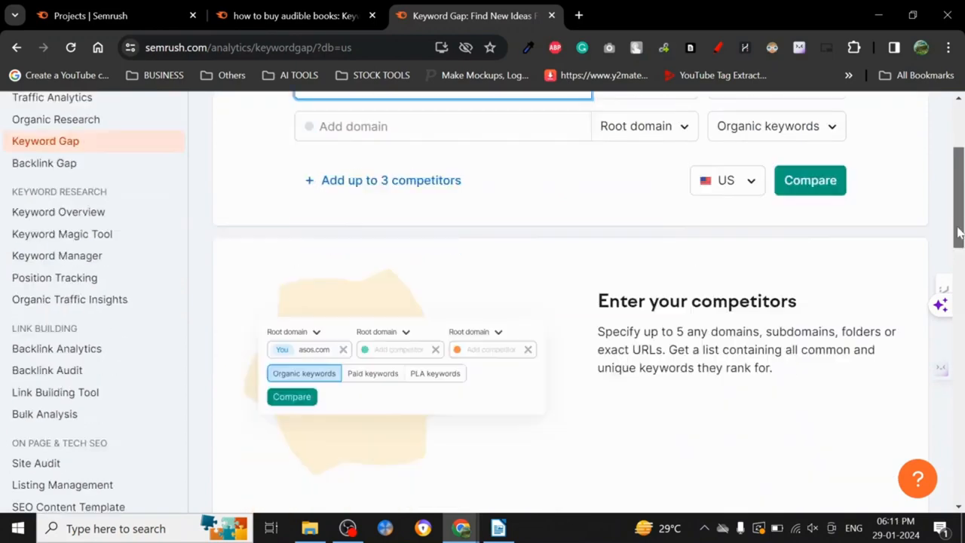
scroll("down", 3)
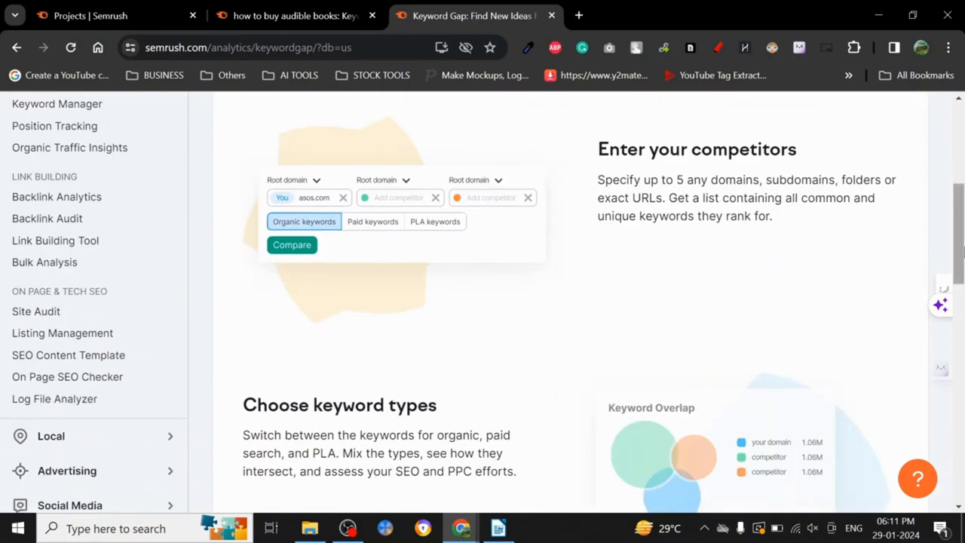
scroll("down", 3)
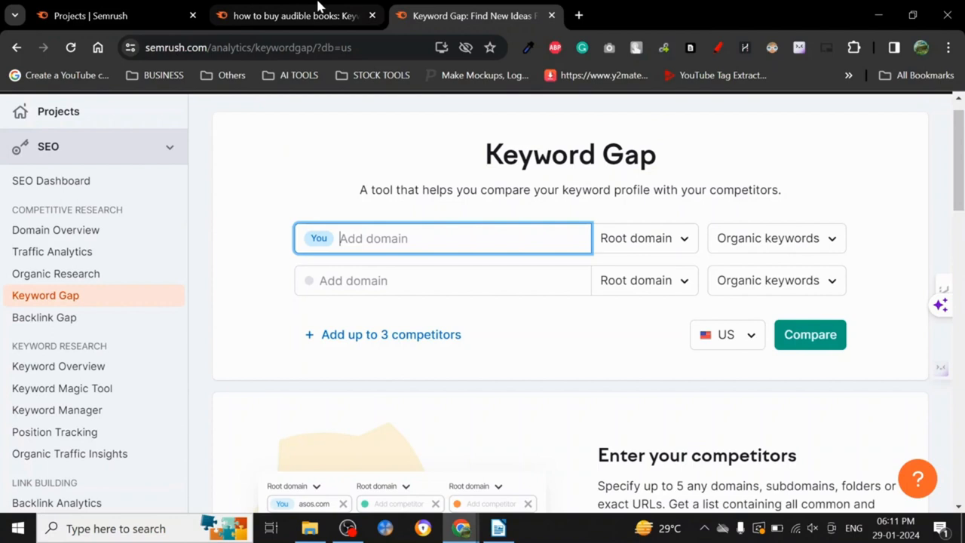
left_click(299, 15)
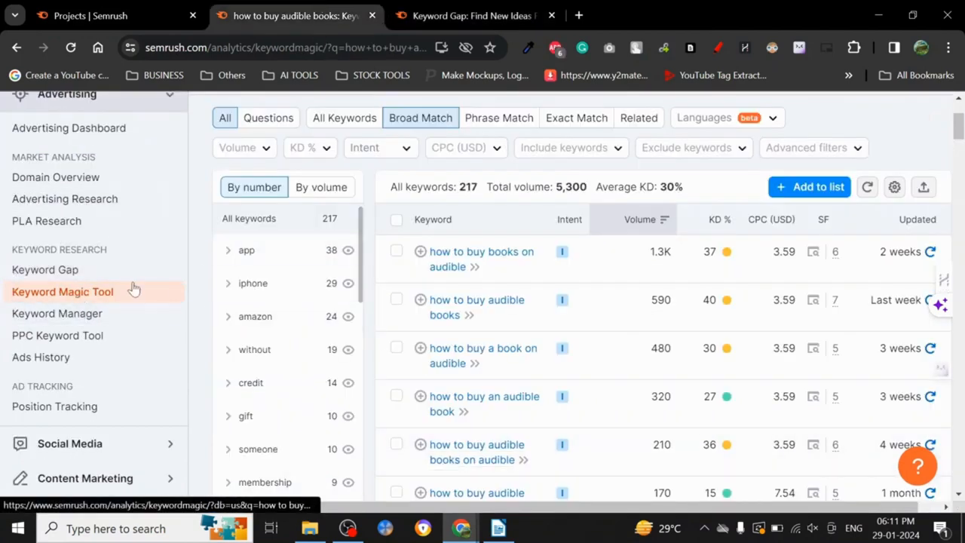
mouse_move(543, 350)
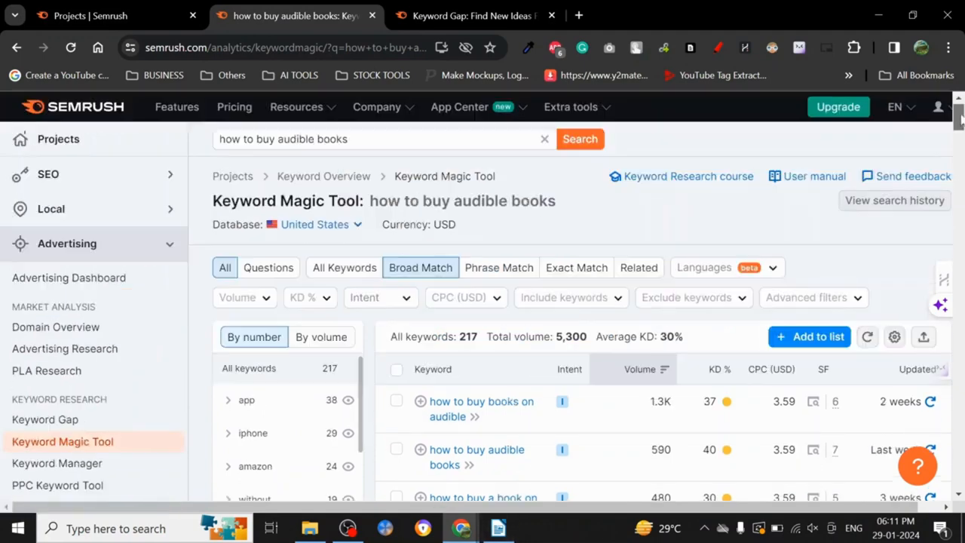
mouse_move(459, 196)
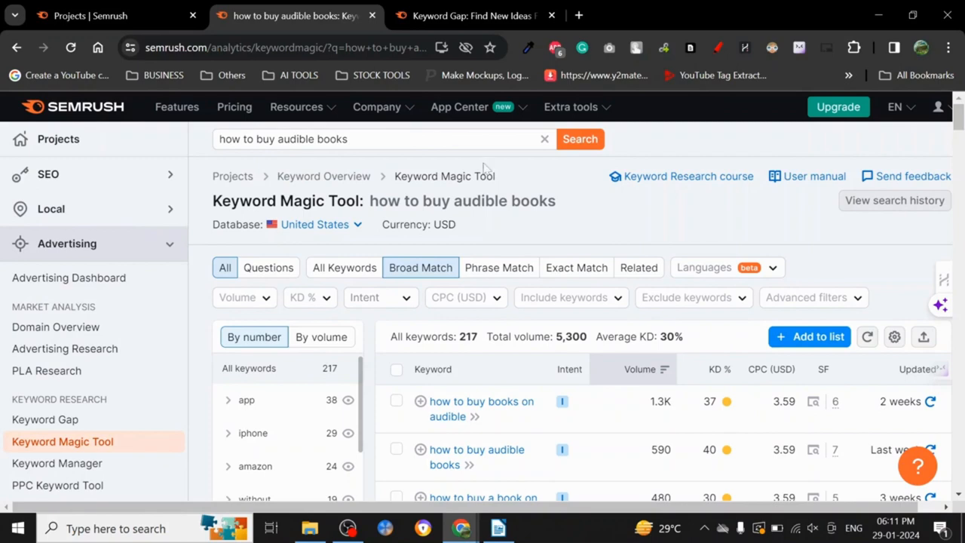
mouse_move(612, 265)
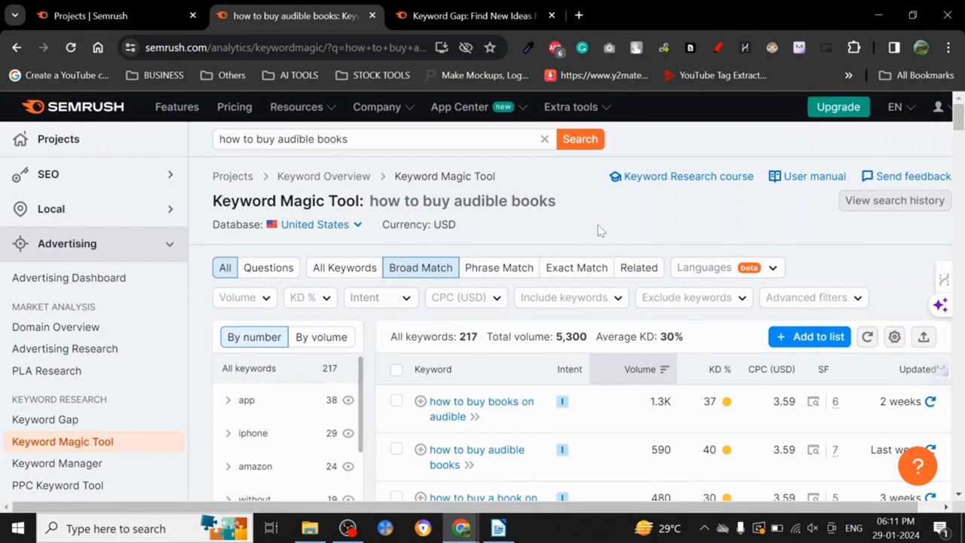
scroll("down", 3)
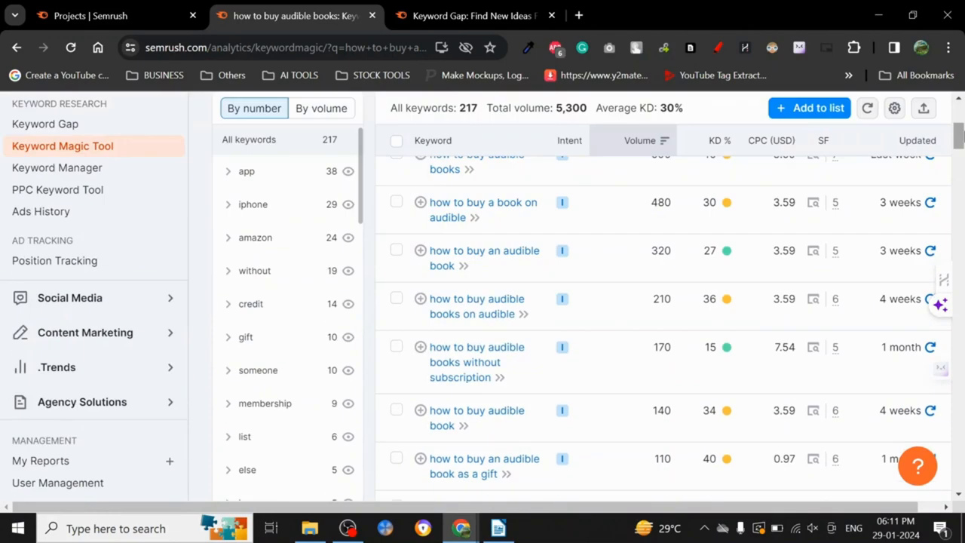
mouse_move(727, 347)
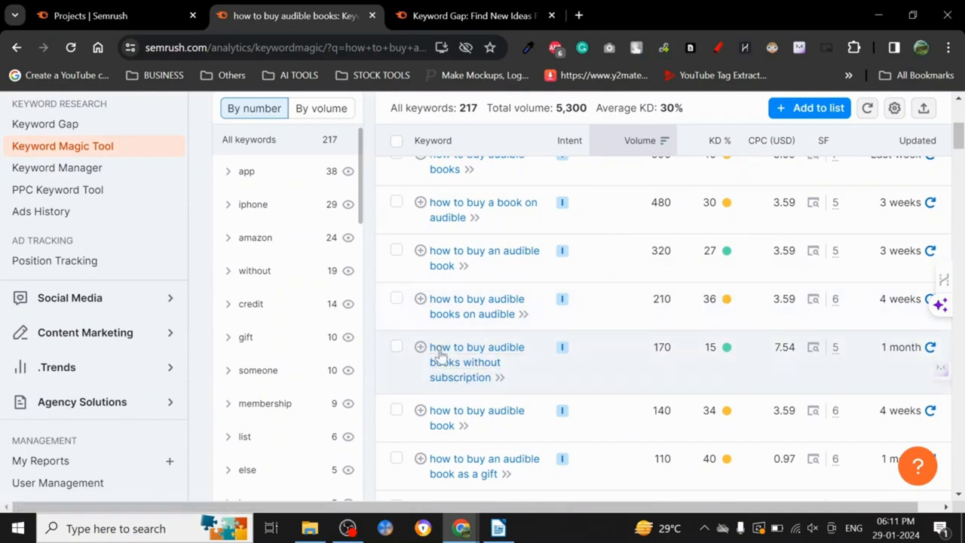
mouse_move(736, 351)
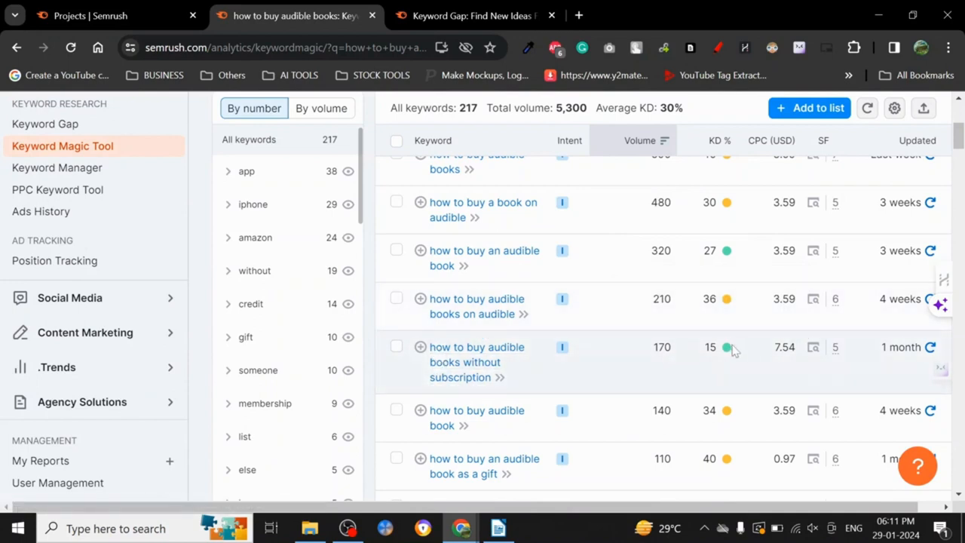
mouse_move(727, 251)
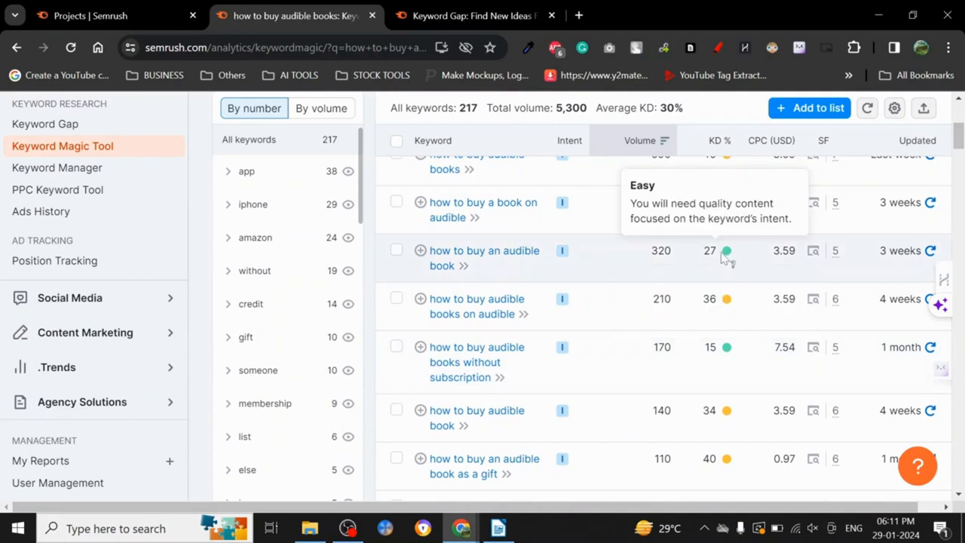
mouse_move(495, 266)
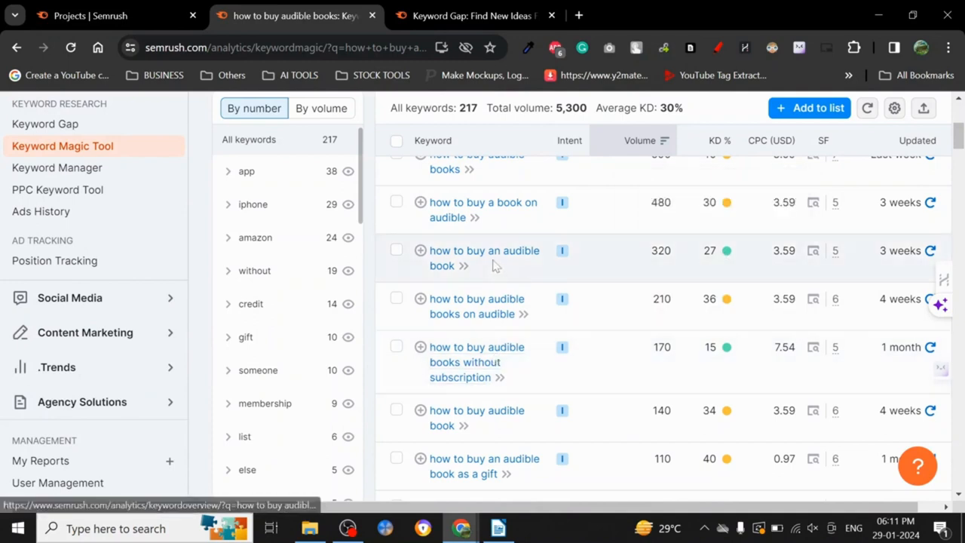
mouse_move(498, 362)
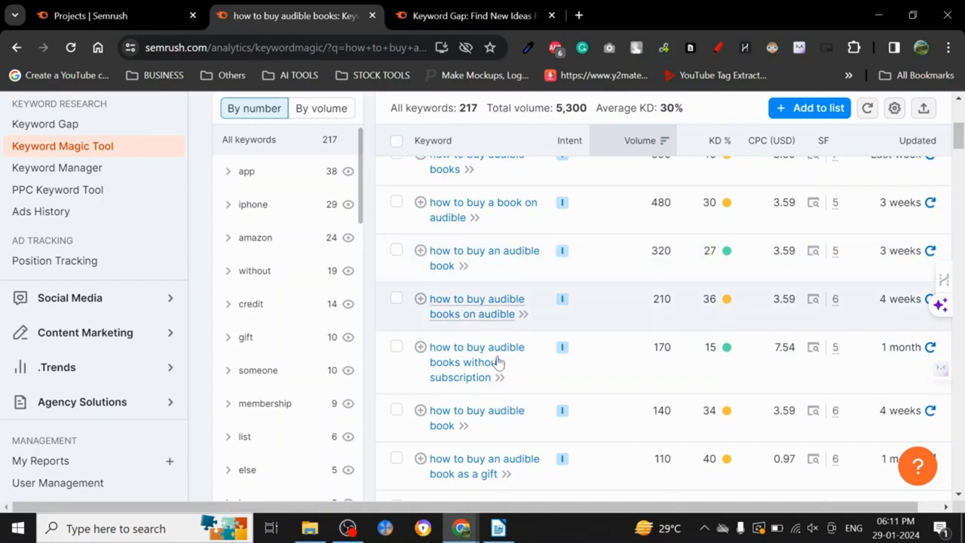
mouse_move(530, 376)
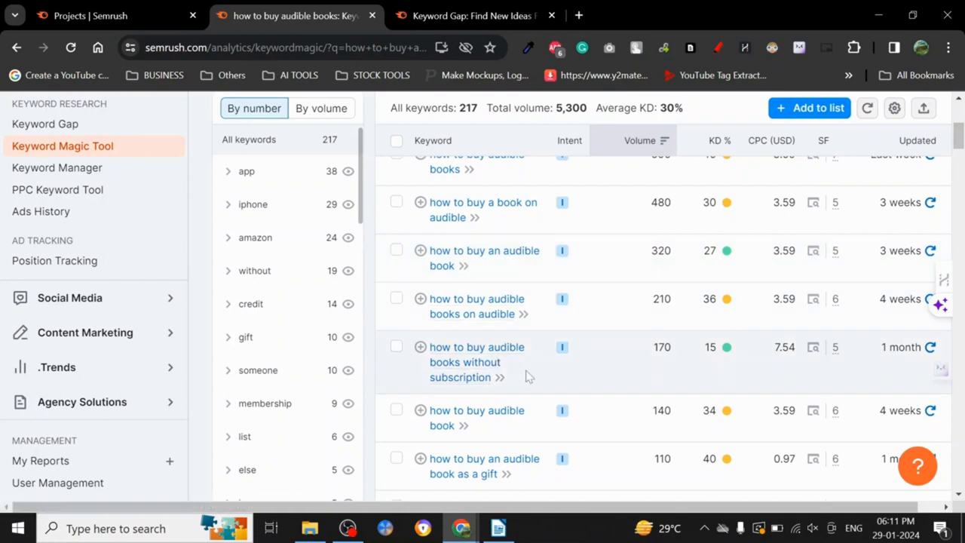